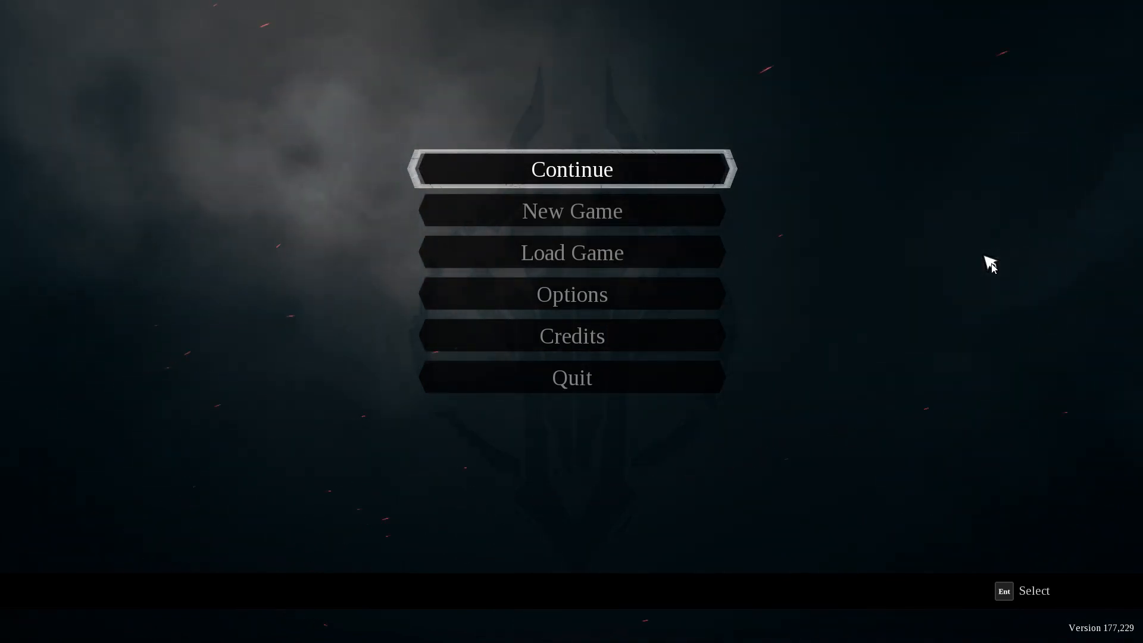
Step: Continue the saved game and load into the Nephilim's Respite area
{"action": "left_click", "coordinate": [571, 252]}
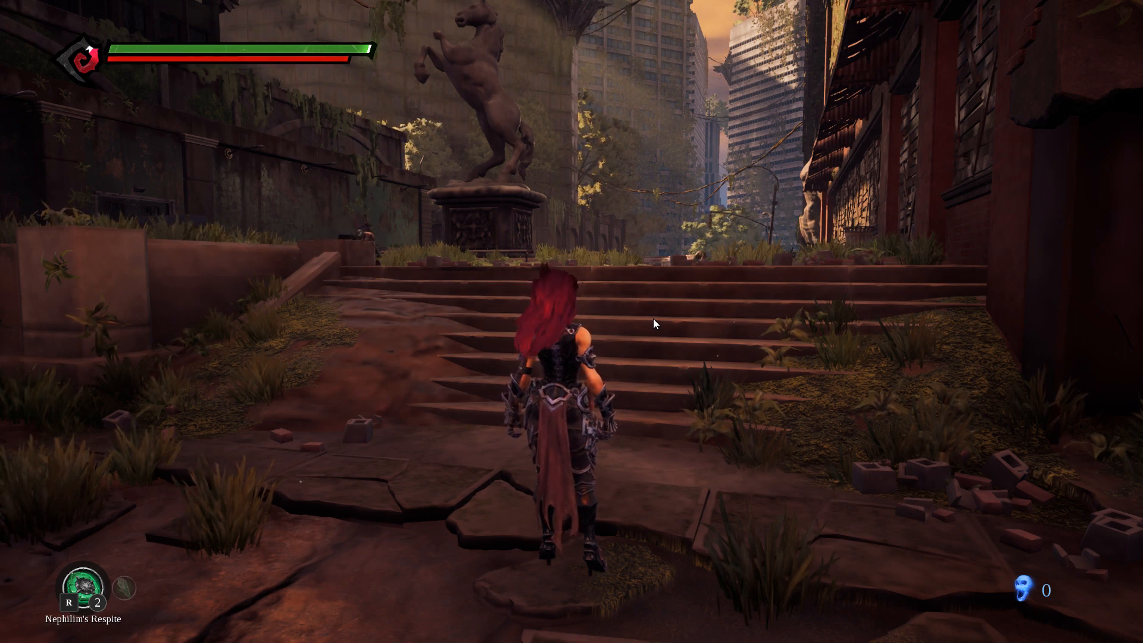
Step: Close the running Darksiders III window from the taskbar and relaunch it from the desktop shortcut
{"action": "key", "text": "Alt+Enter"}
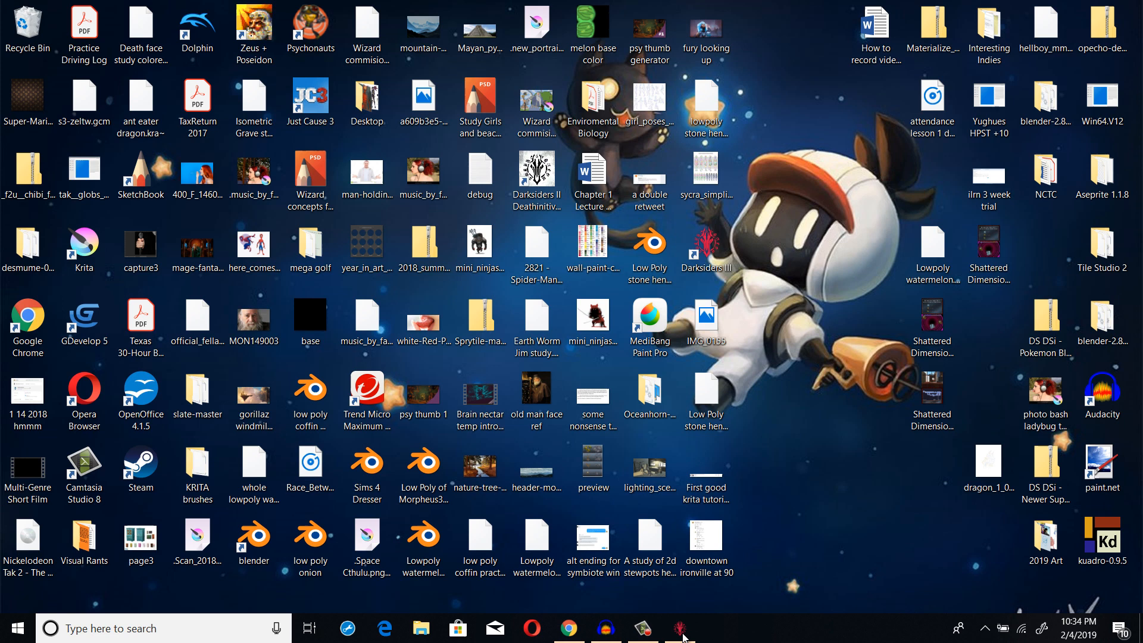
{"action": "right_click", "coordinate": [679, 627]}
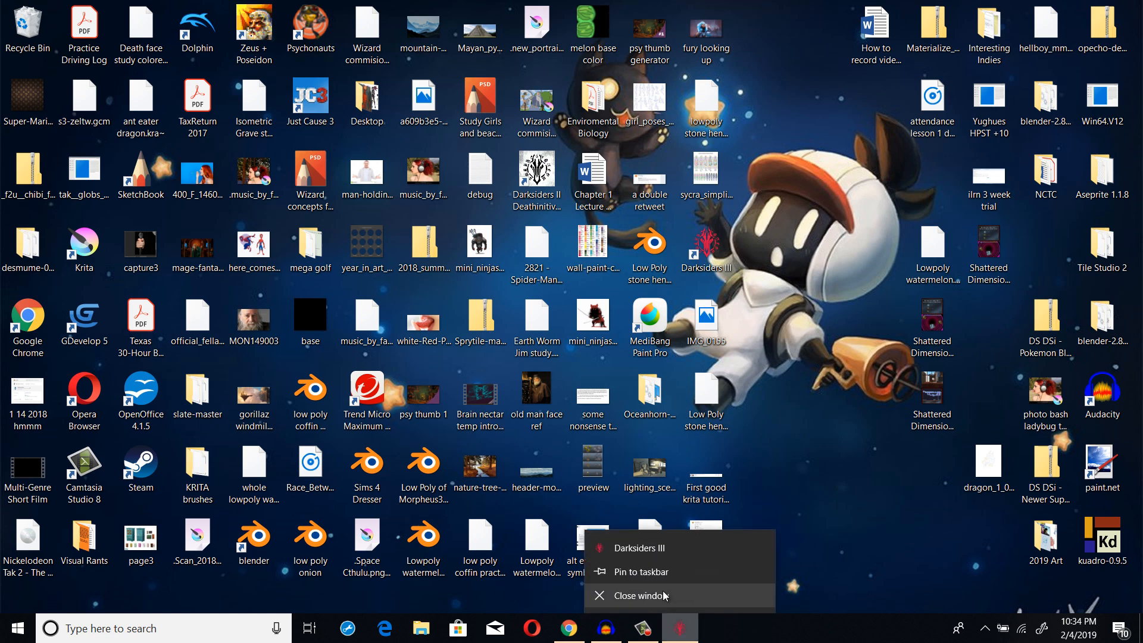
{"action": "left_click", "coordinate": [645, 596]}
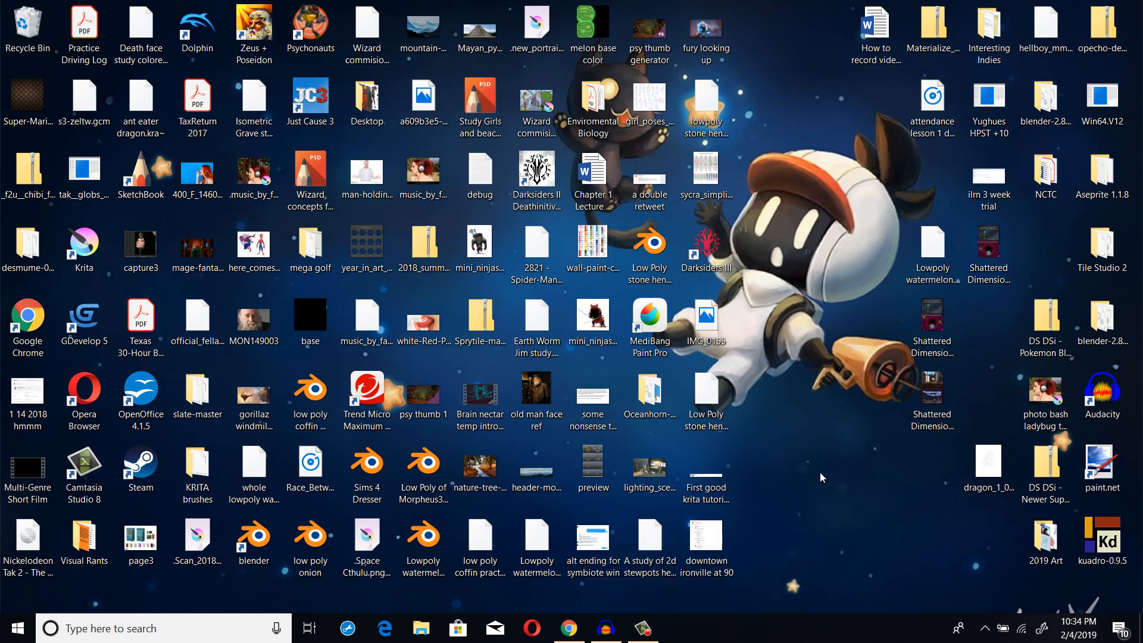
{"action": "double_click", "coordinate": [706, 242]}
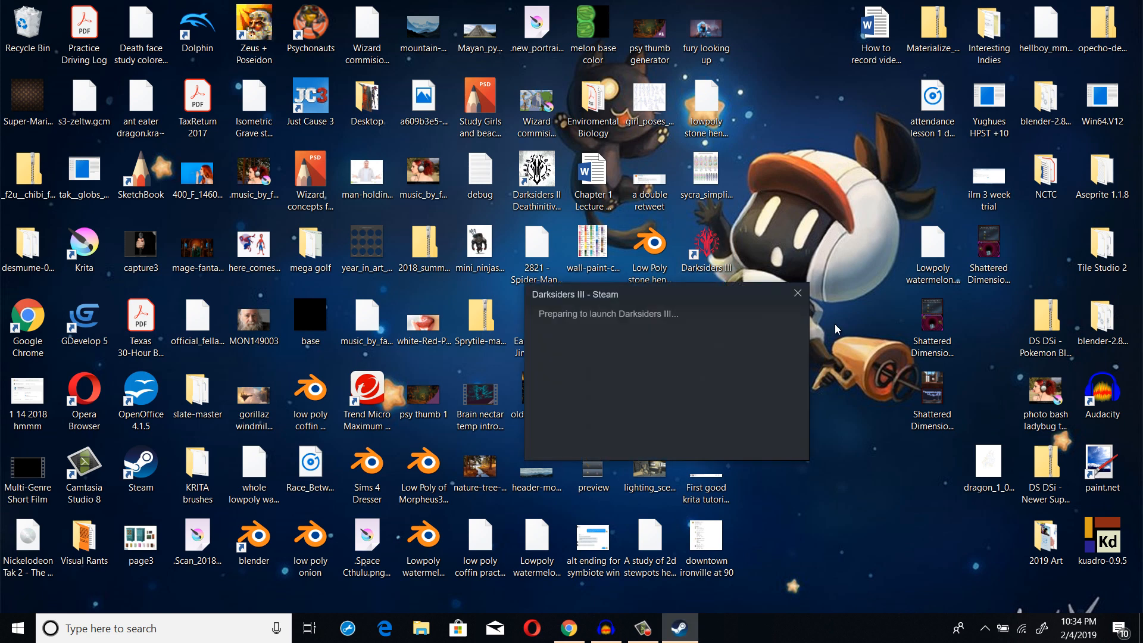
Step: Let Steam finish preparing to launch and reach the Darksiders III main menu
{"action": "left_click", "coordinate": [798, 293]}
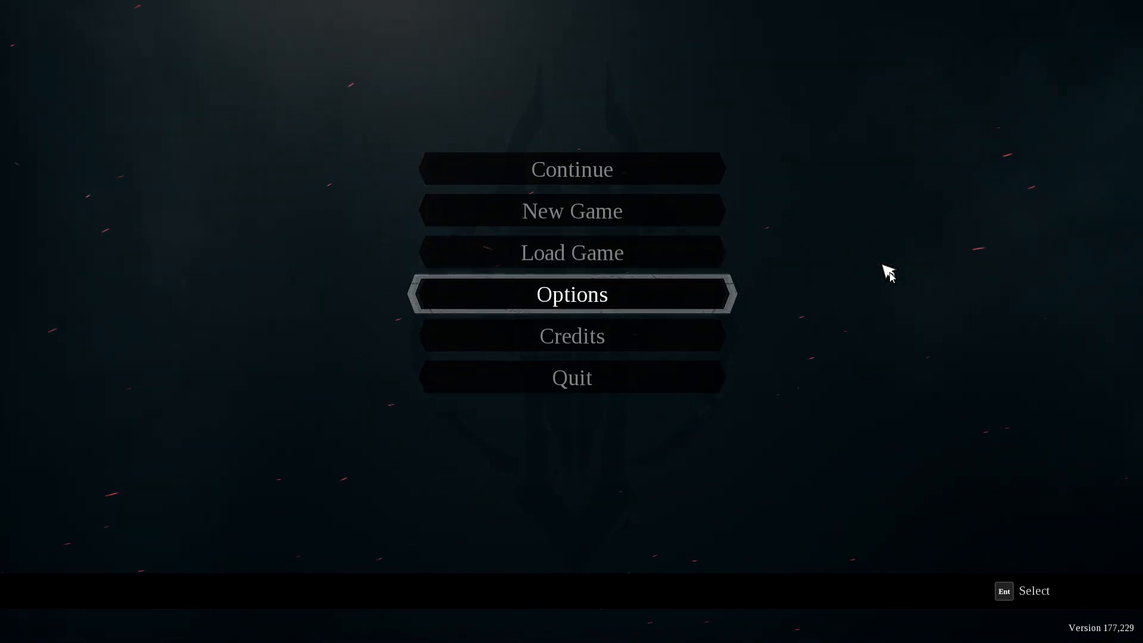
{"action": "left_click", "coordinate": [571, 295]}
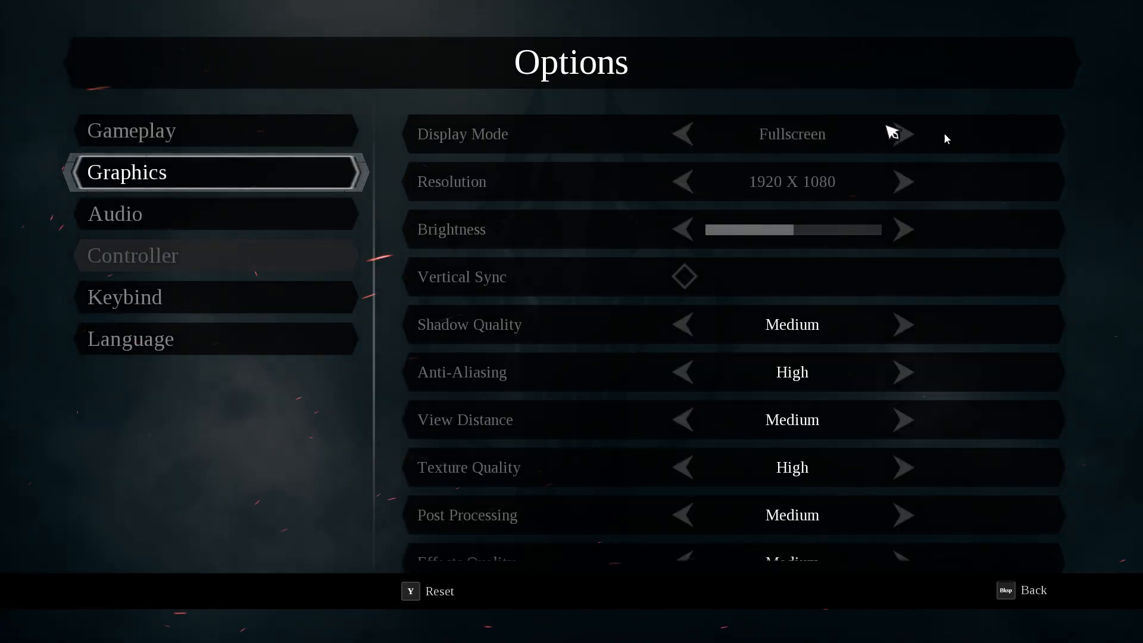
{"action": "mouse_move", "coordinate": [881, 207]}
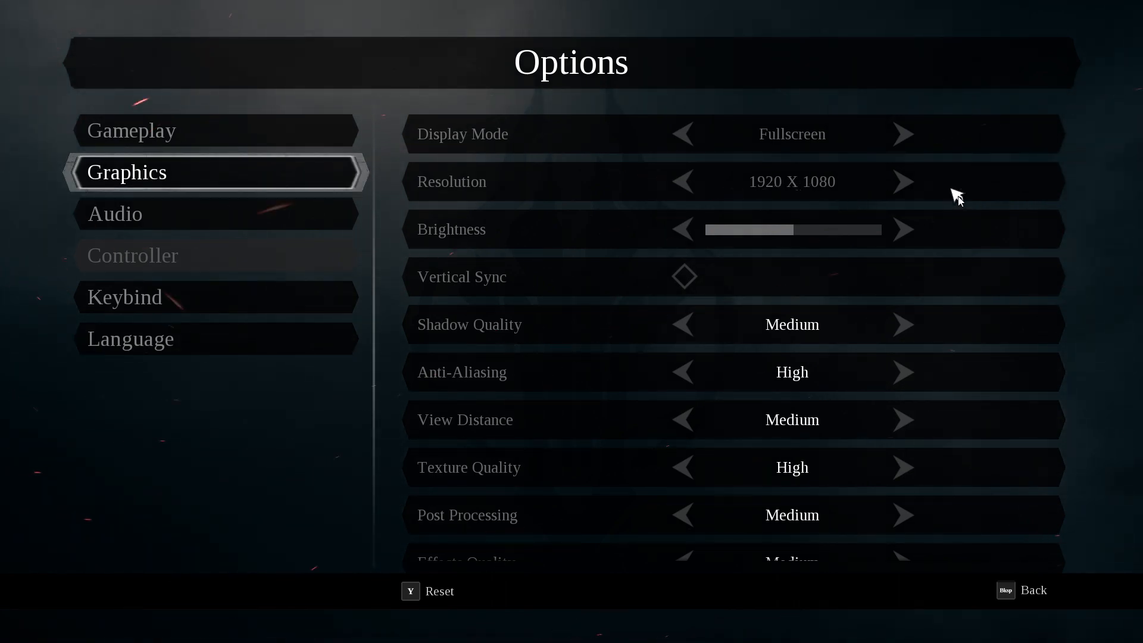
{"action": "mouse_move", "coordinate": [250, 486]}
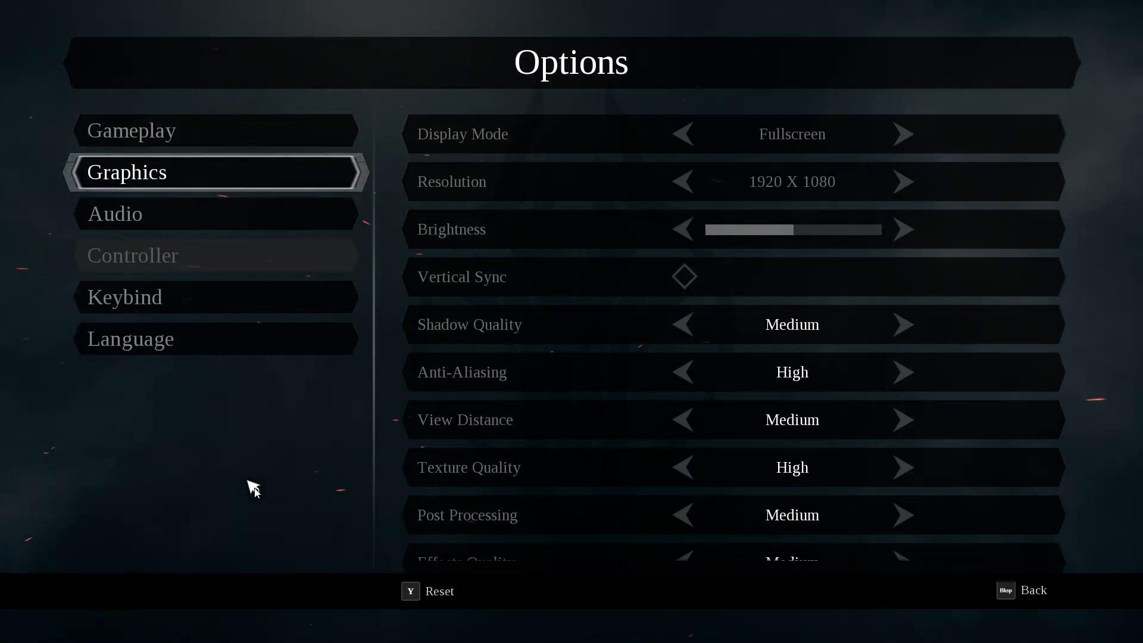
{"action": "mouse_move", "coordinate": [1013, 630]}
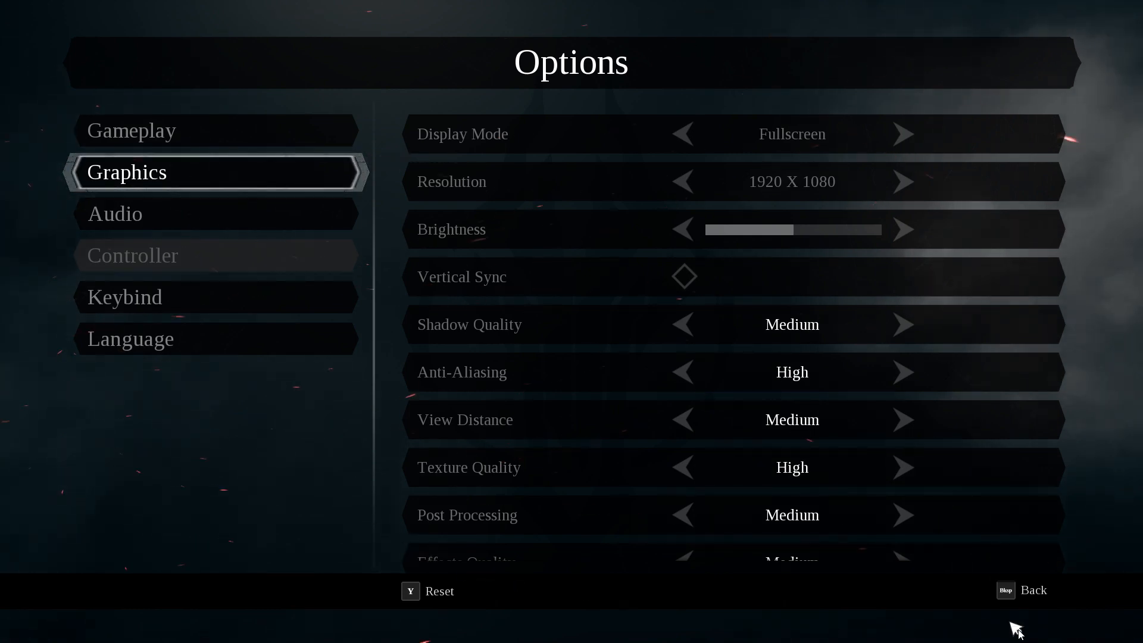
{"action": "mouse_move", "coordinate": [878, 638]}
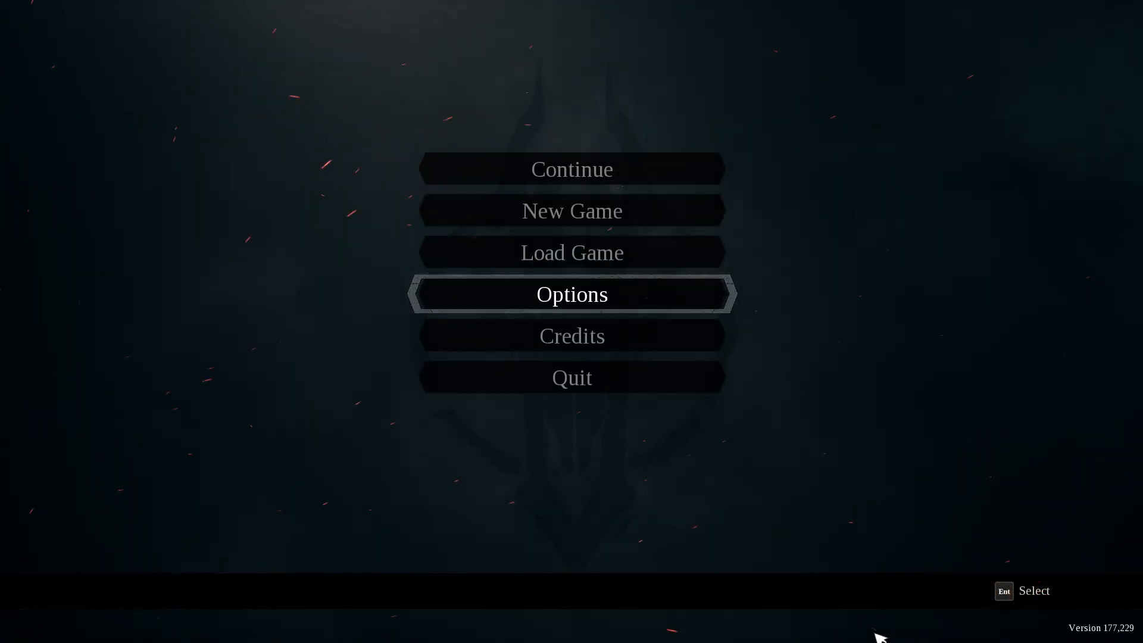
{"action": "mouse_move", "coordinate": [881, 189]}
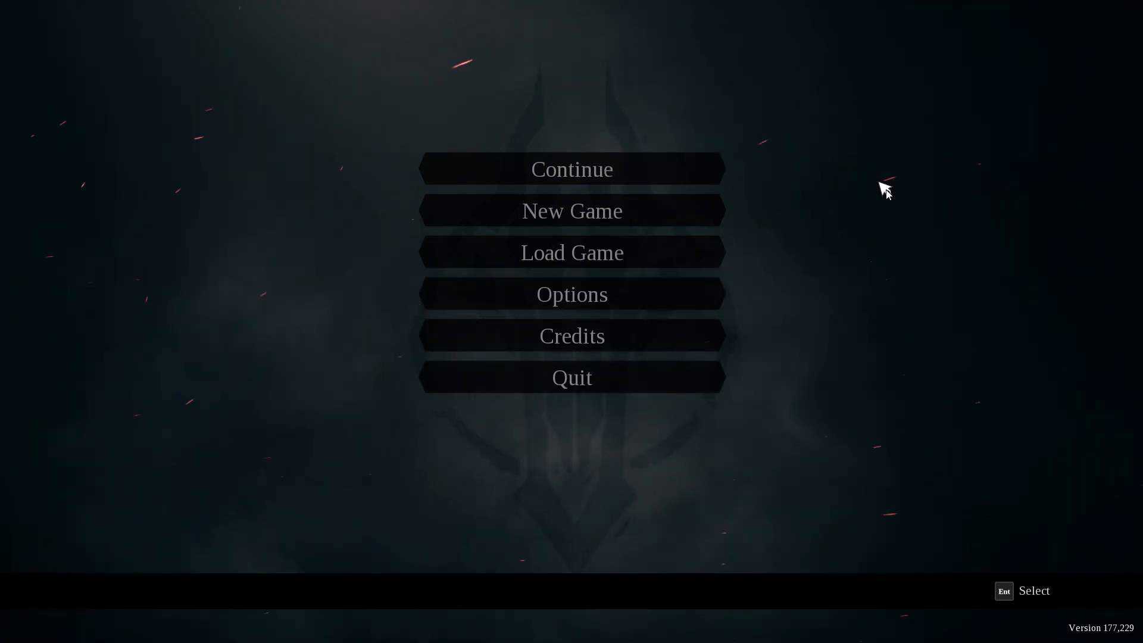
{"action": "mouse_move", "coordinate": [811, 379]}
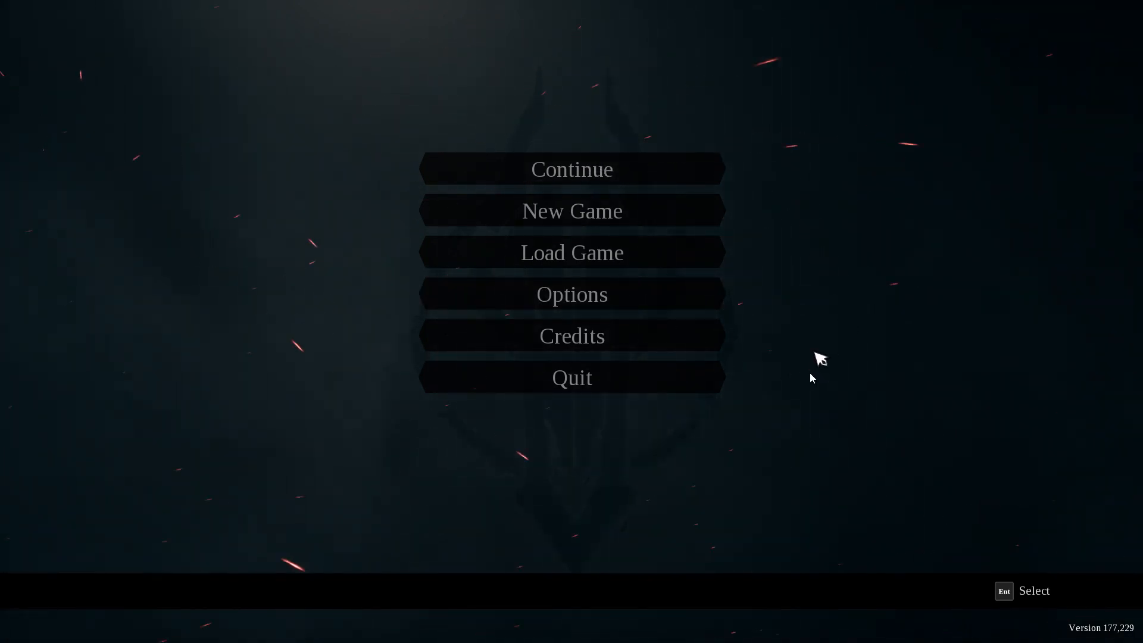
Step: Quit Darksiders III via the Quit Game confirmation, returning to the Windows desktop
{"action": "left_click", "coordinate": [571, 378]}
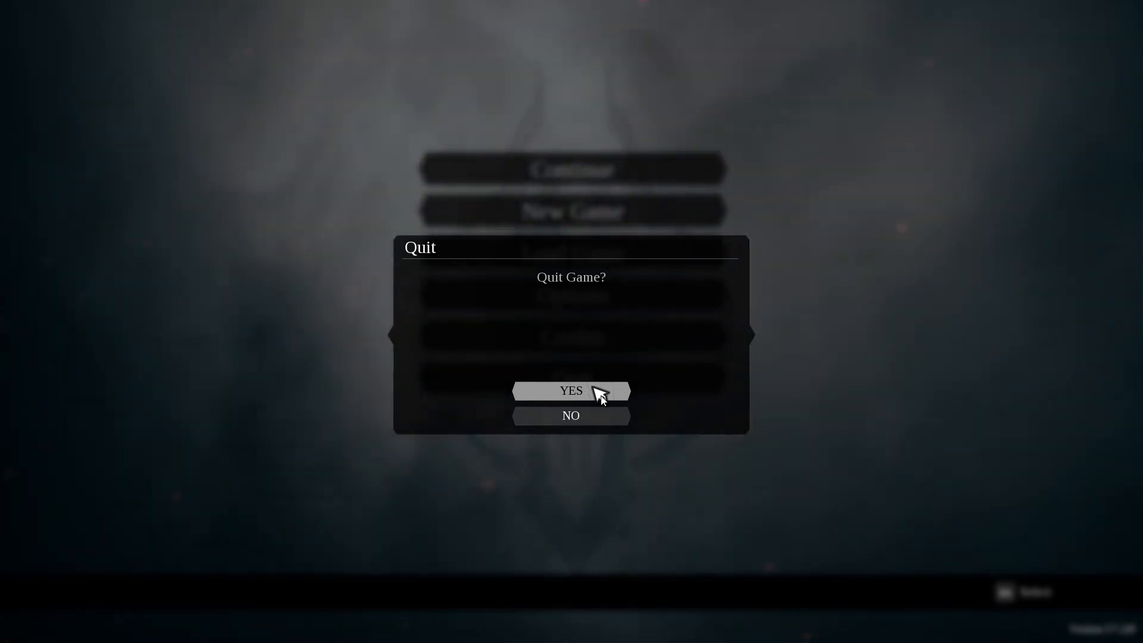
{"action": "left_click", "coordinate": [571, 390]}
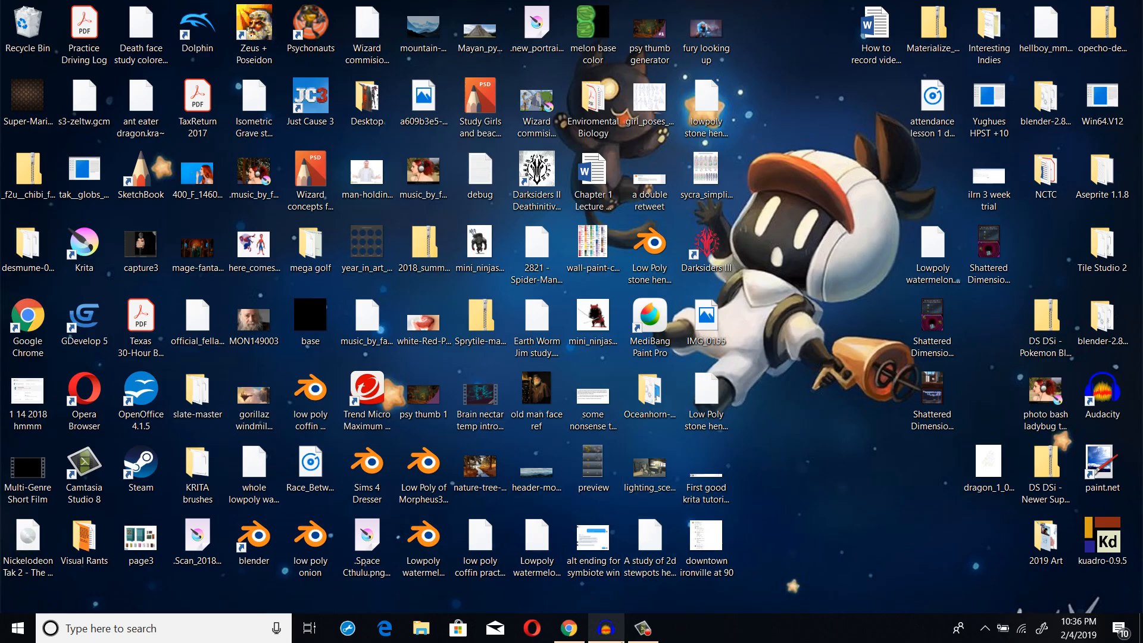